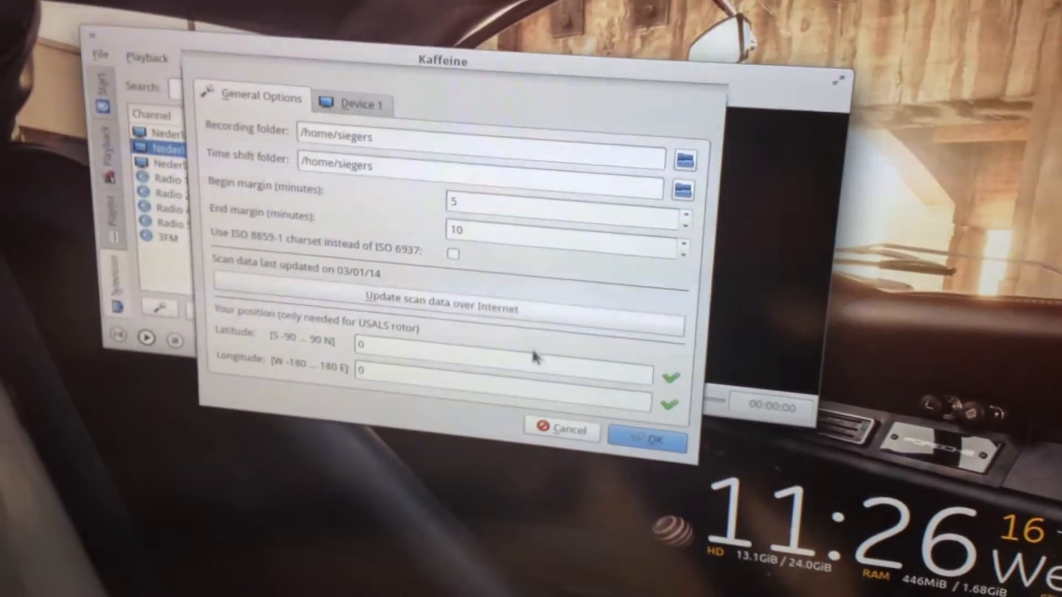
Confirm the Television settings with OK to return to the Dutch channel list
{"action": "left_click", "coordinate": [647, 431]}
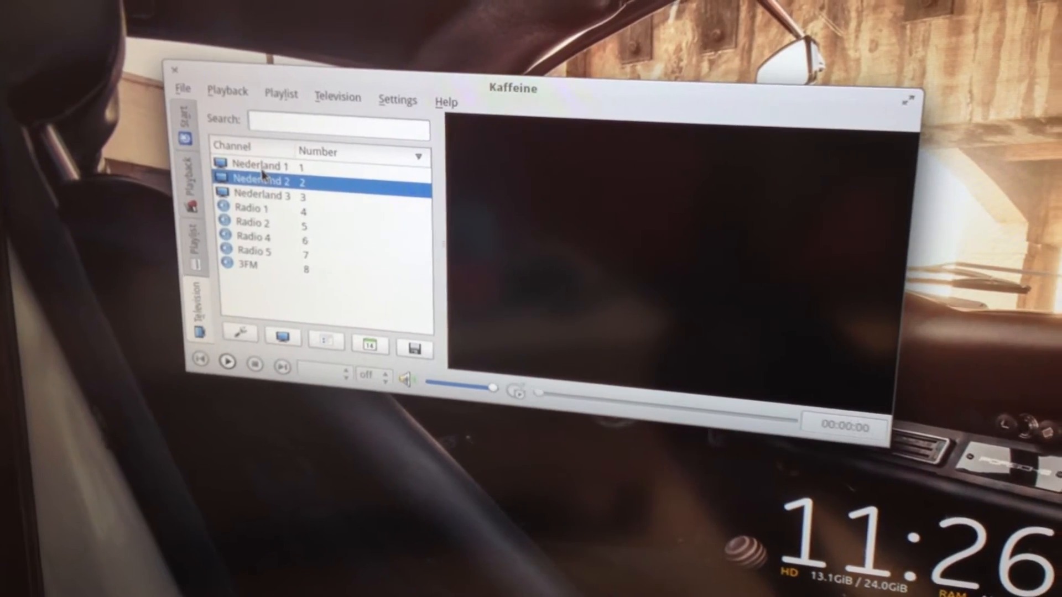
Play Nederland 1 from the Television channel list as live TV
{"action": "double_click", "coordinate": [258, 165]}
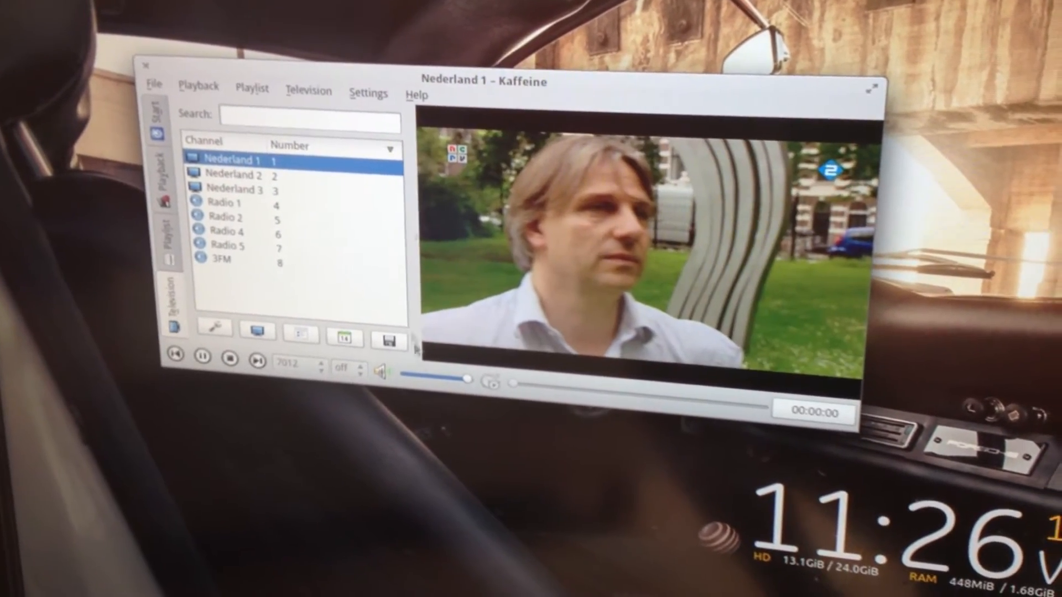